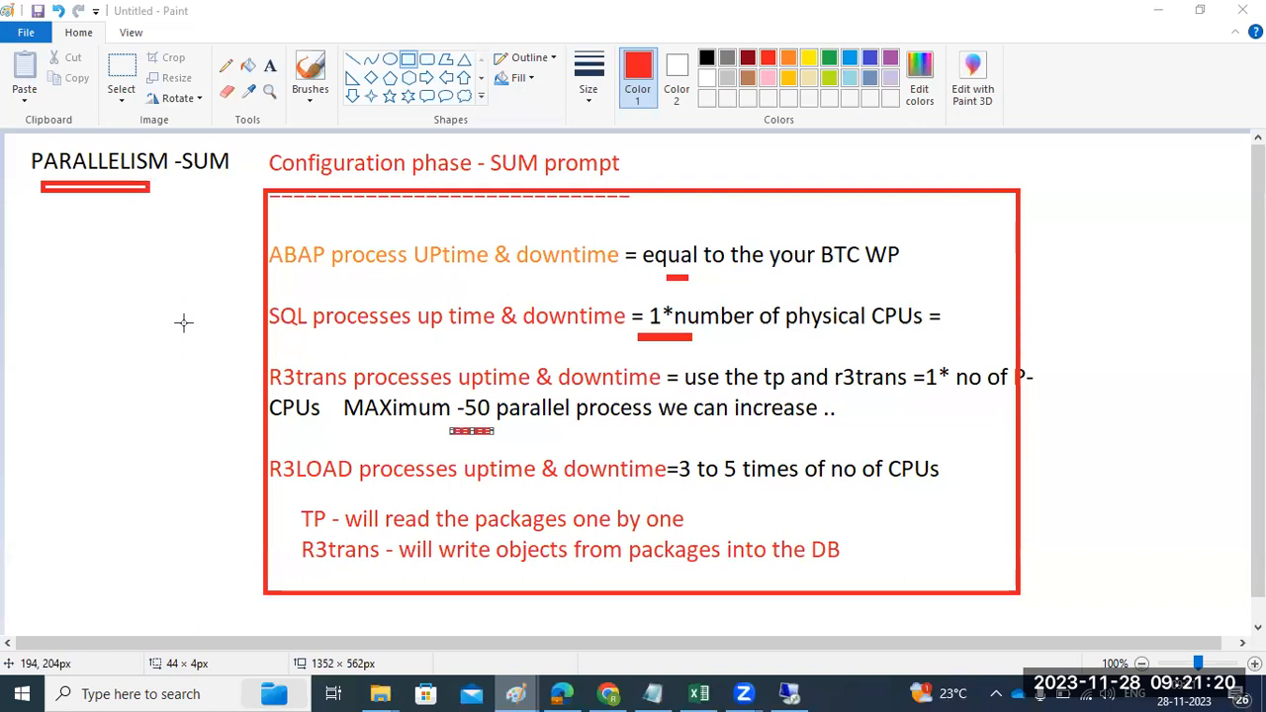
pyautogui.moveTo(427, 446)
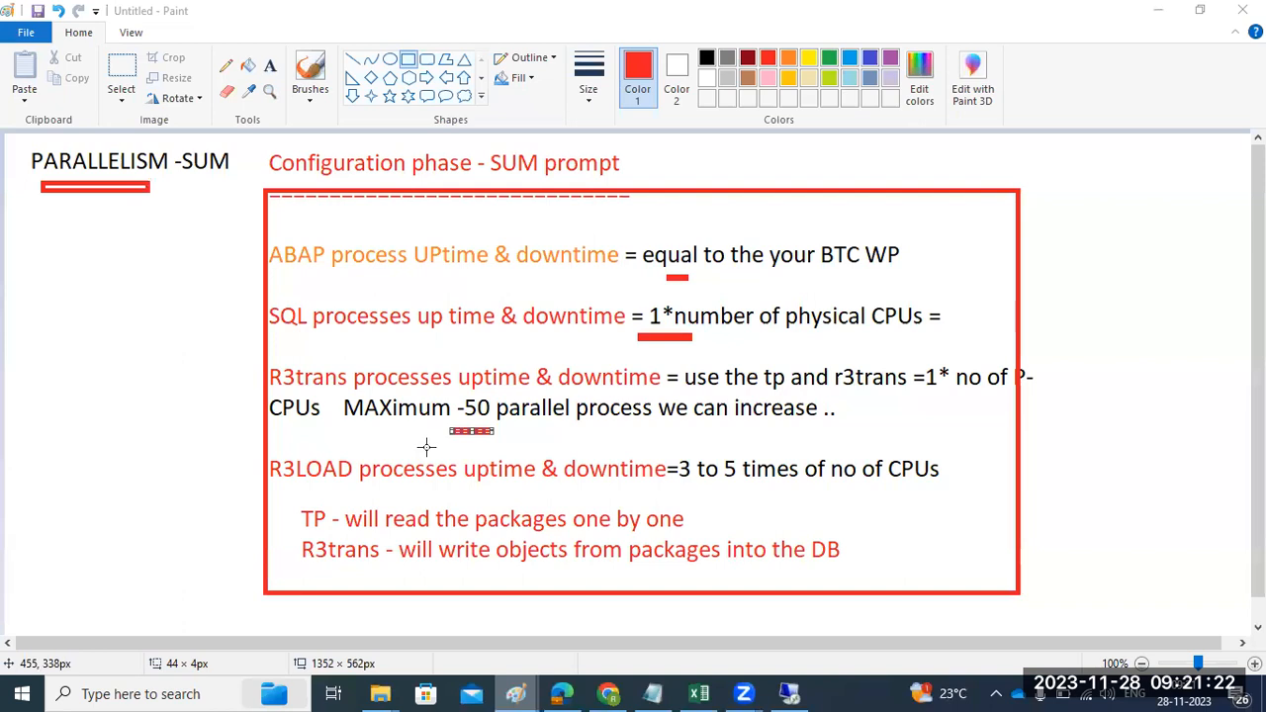
pyautogui.moveTo(442, 372)
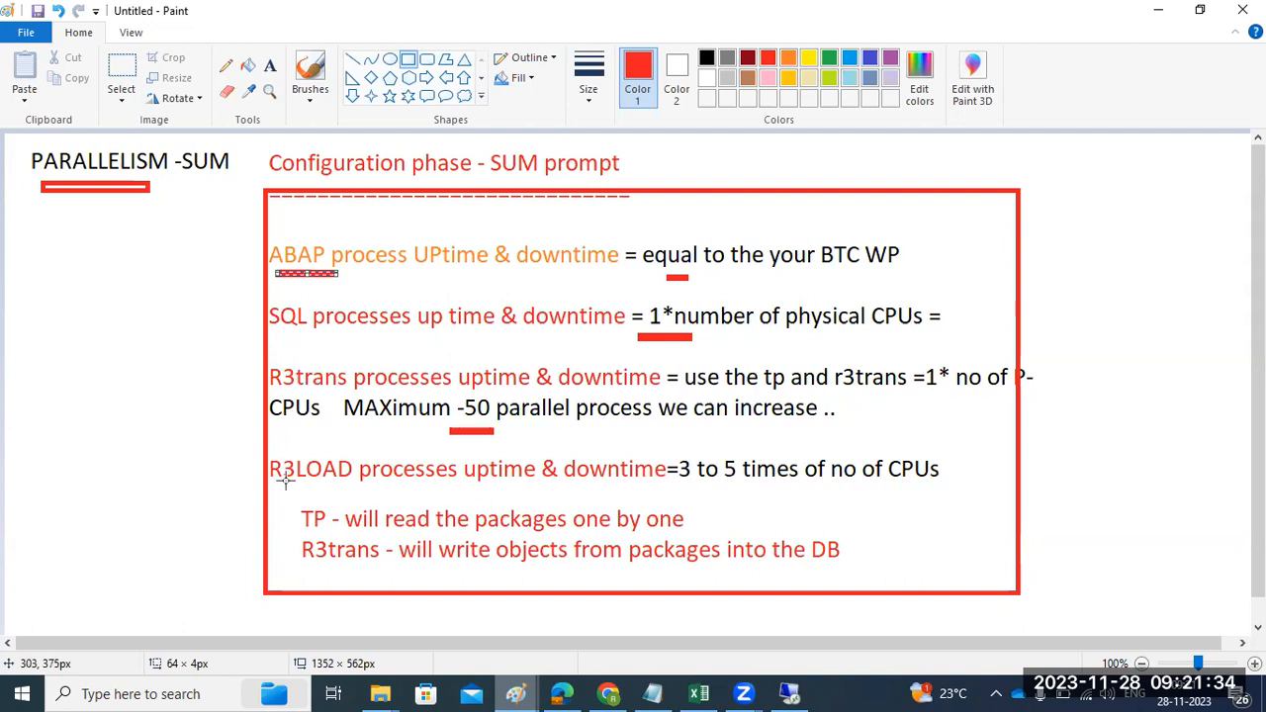
pyautogui.moveTo(252, 250)
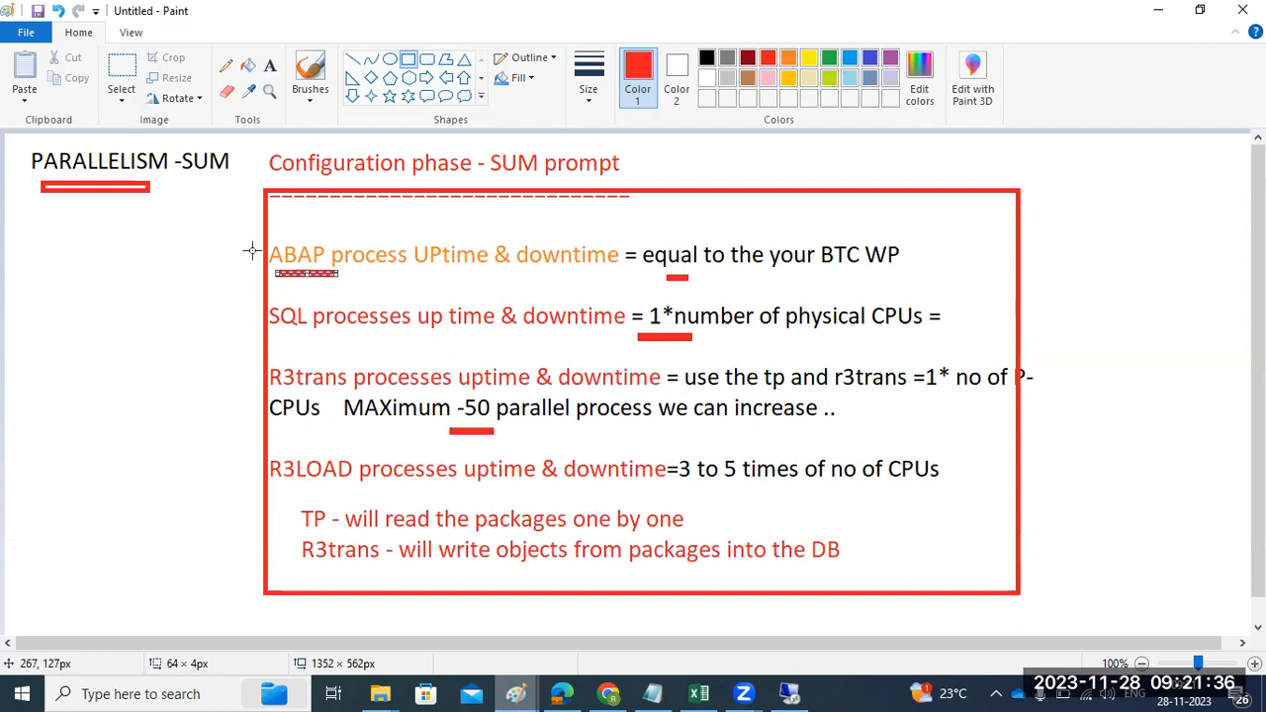
pyautogui.moveTo(250, 441)
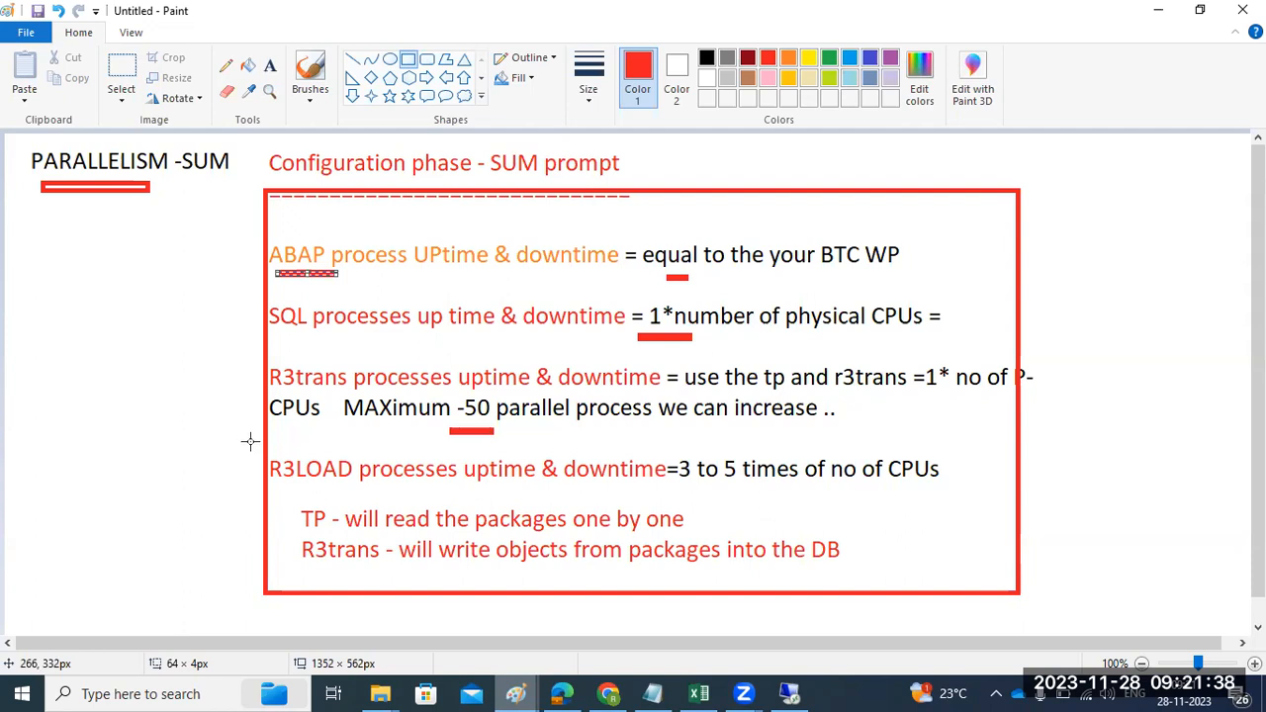
pyautogui.moveTo(380, 273)
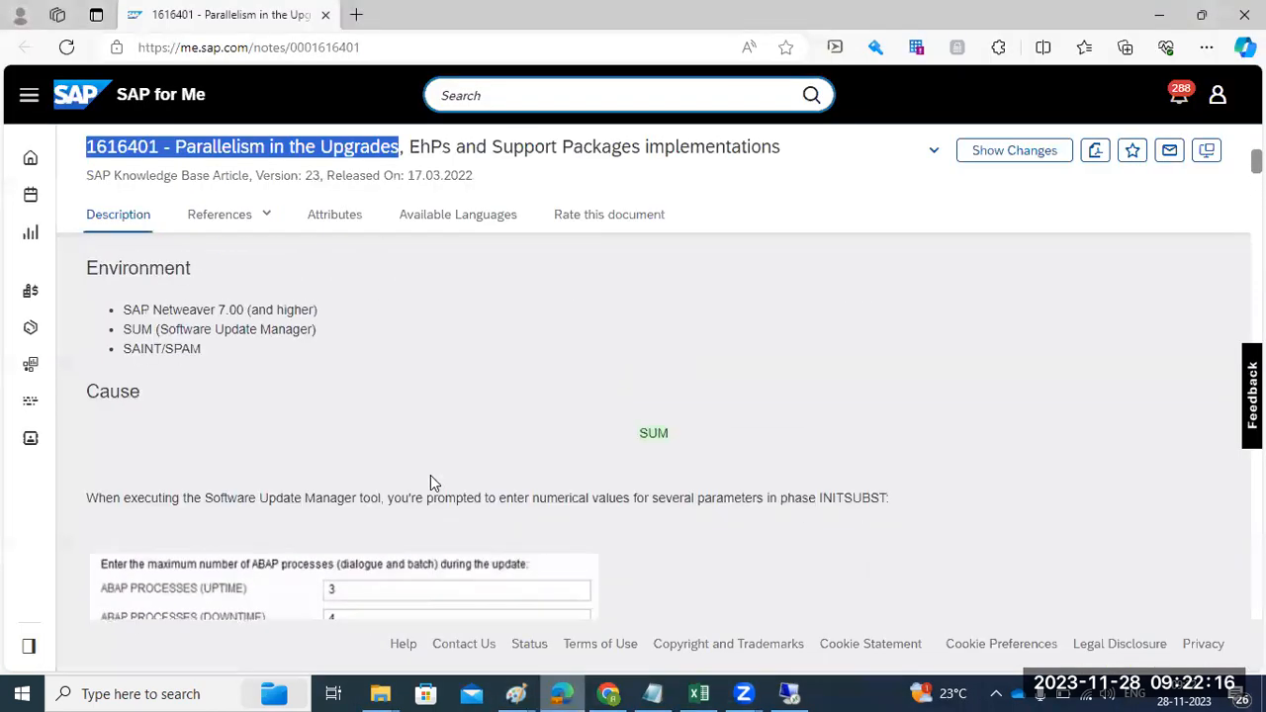
# - Mark the rdisp/wp_no_btc parameter name and its batch process warning in Note 1616401
pyautogui.scroll(-3)
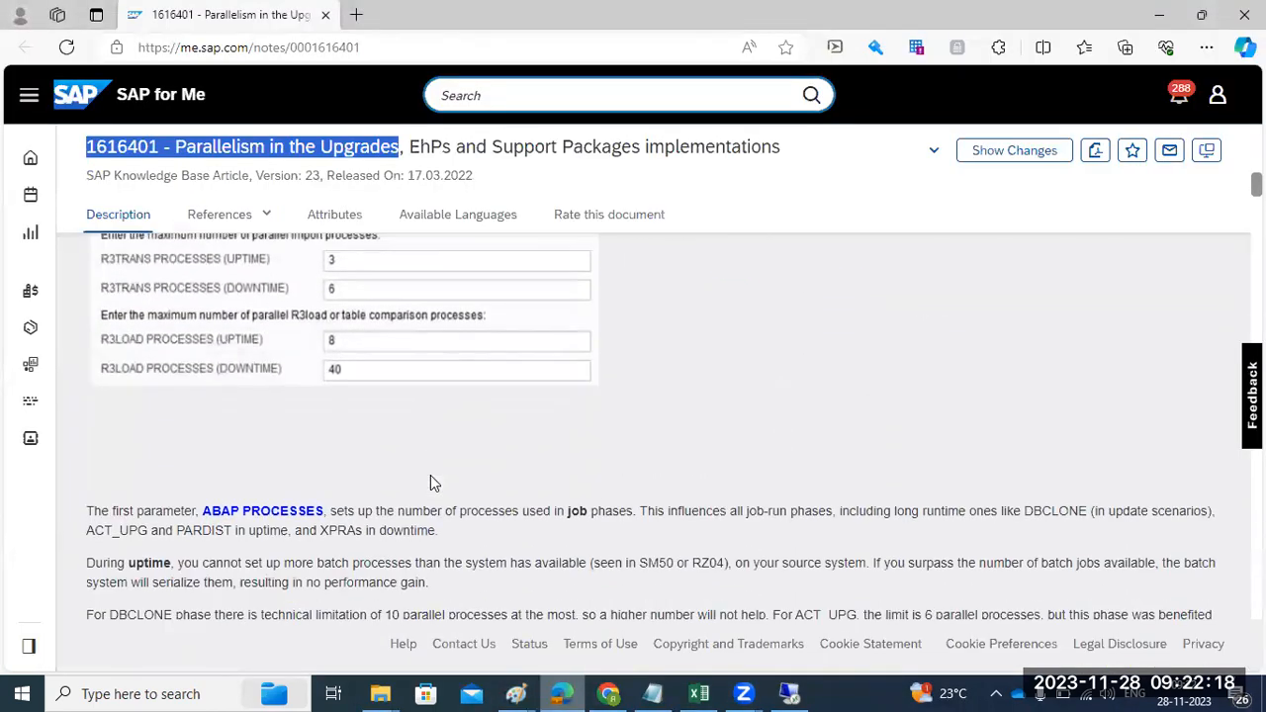
pyautogui.scroll(-3)
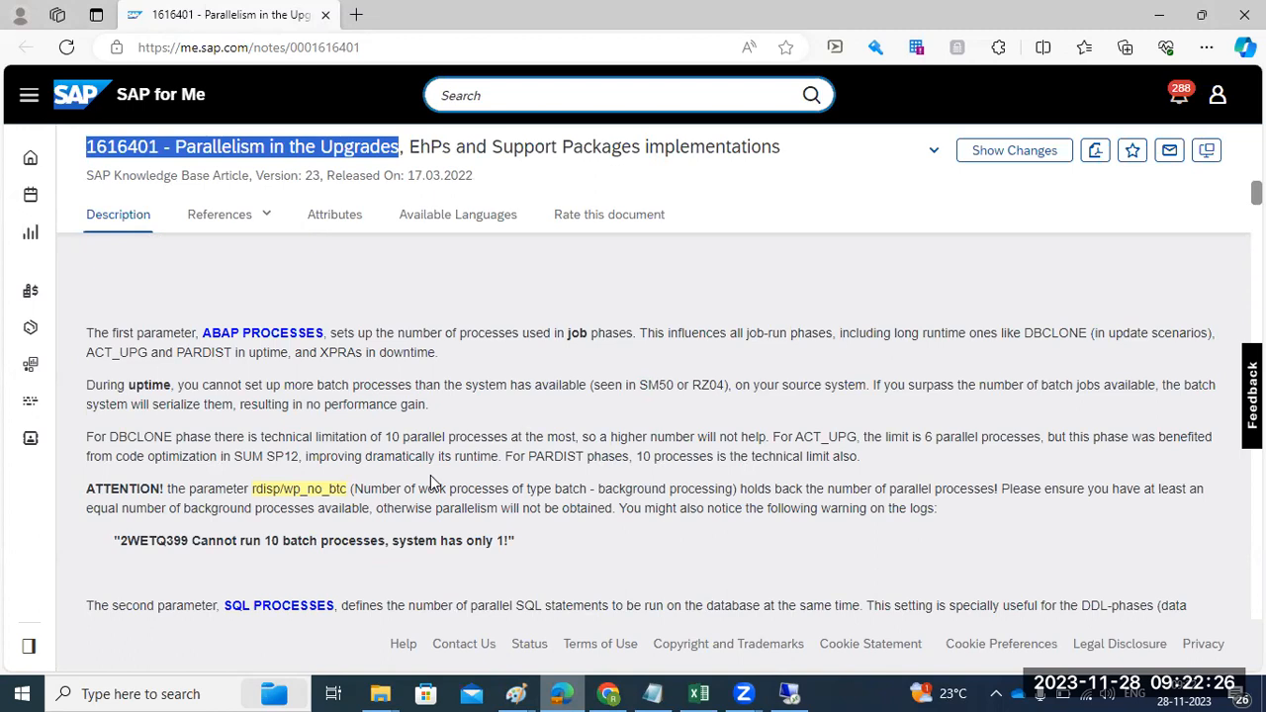
pyautogui.doubleClick(220, 333)
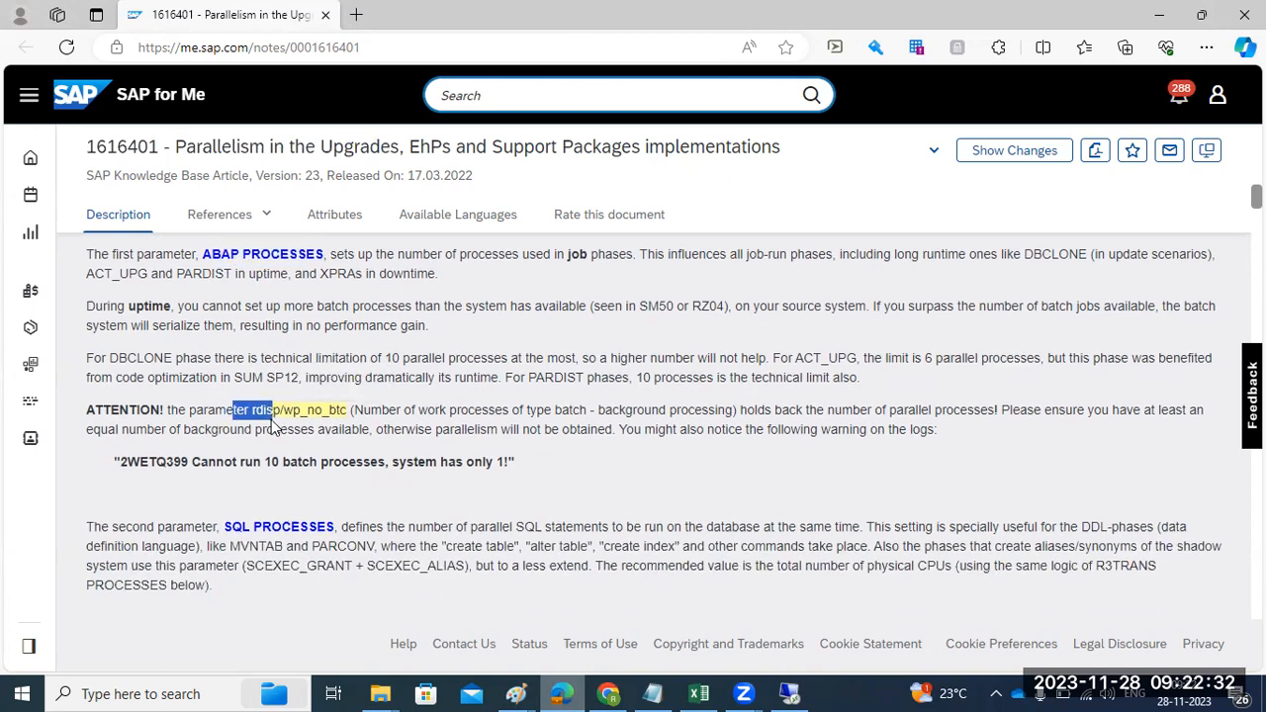
pyautogui.scroll(-3)
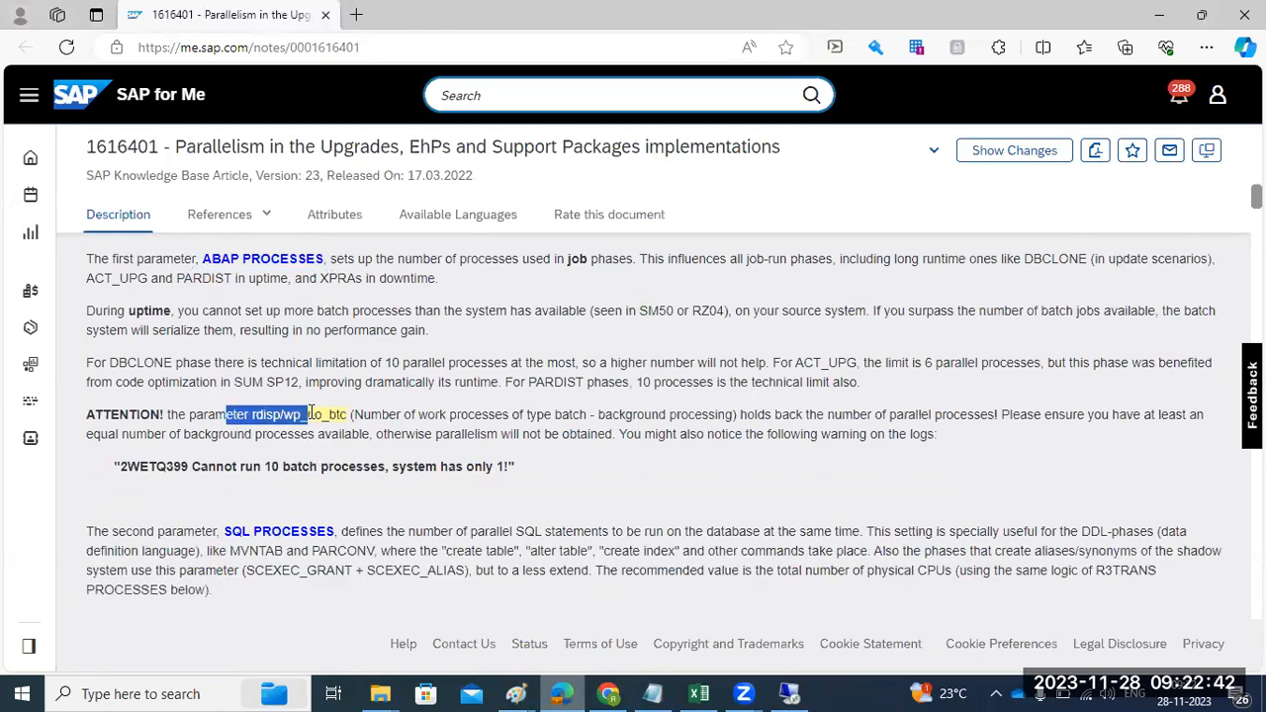
pyautogui.moveTo(309, 415); pyautogui.dragTo(683, 434)
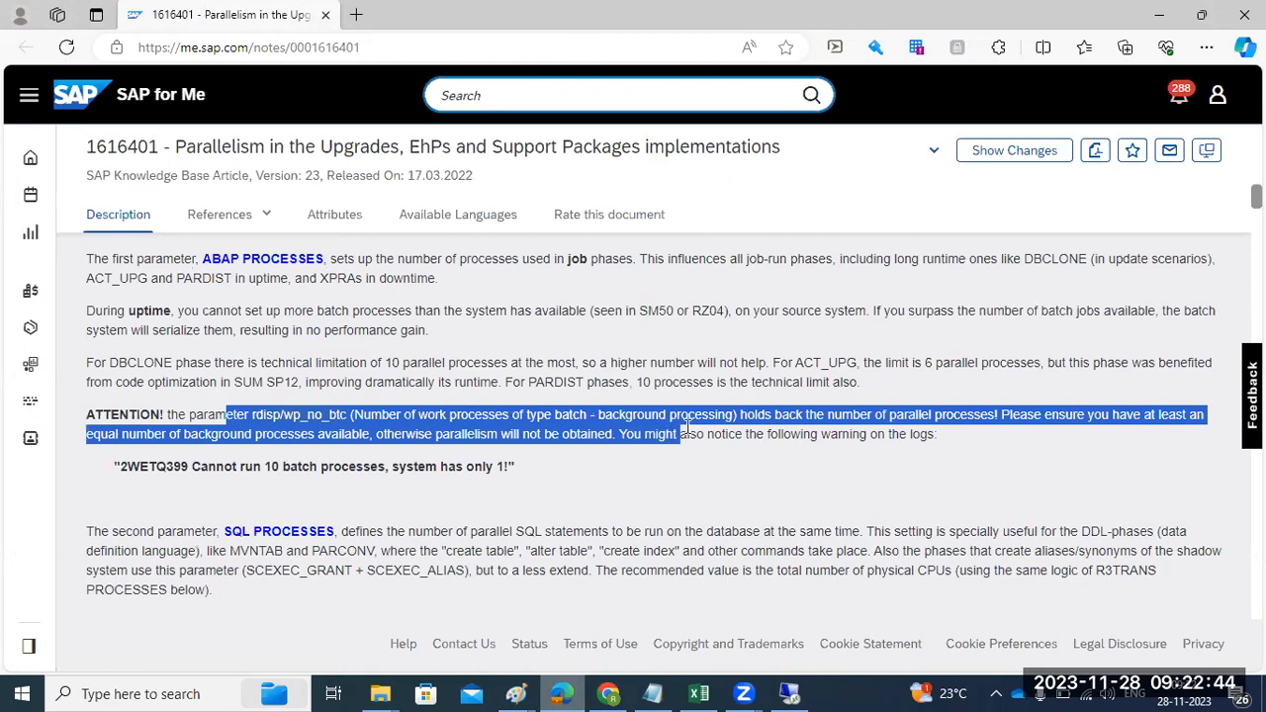
# - Mark the SQL PROCESSES definition and read on toward the R3TRANS processes section
pyautogui.scroll(-3)
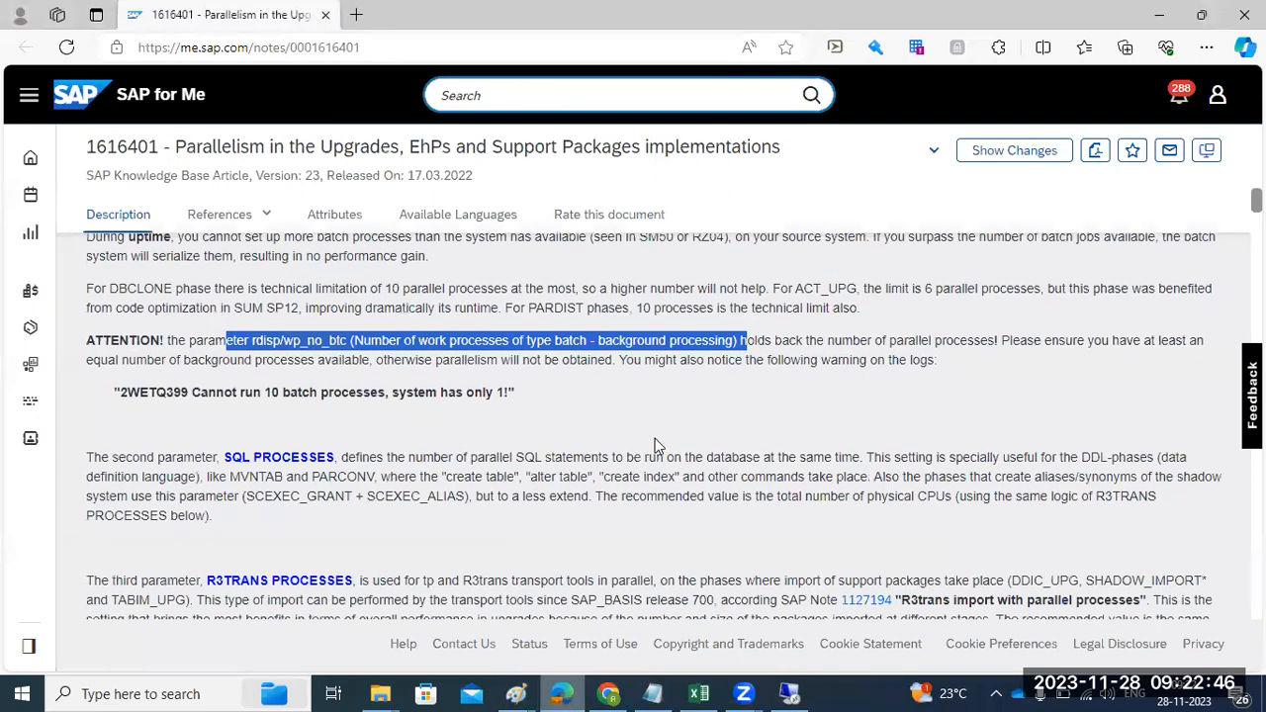
pyautogui.moveTo(408, 454)
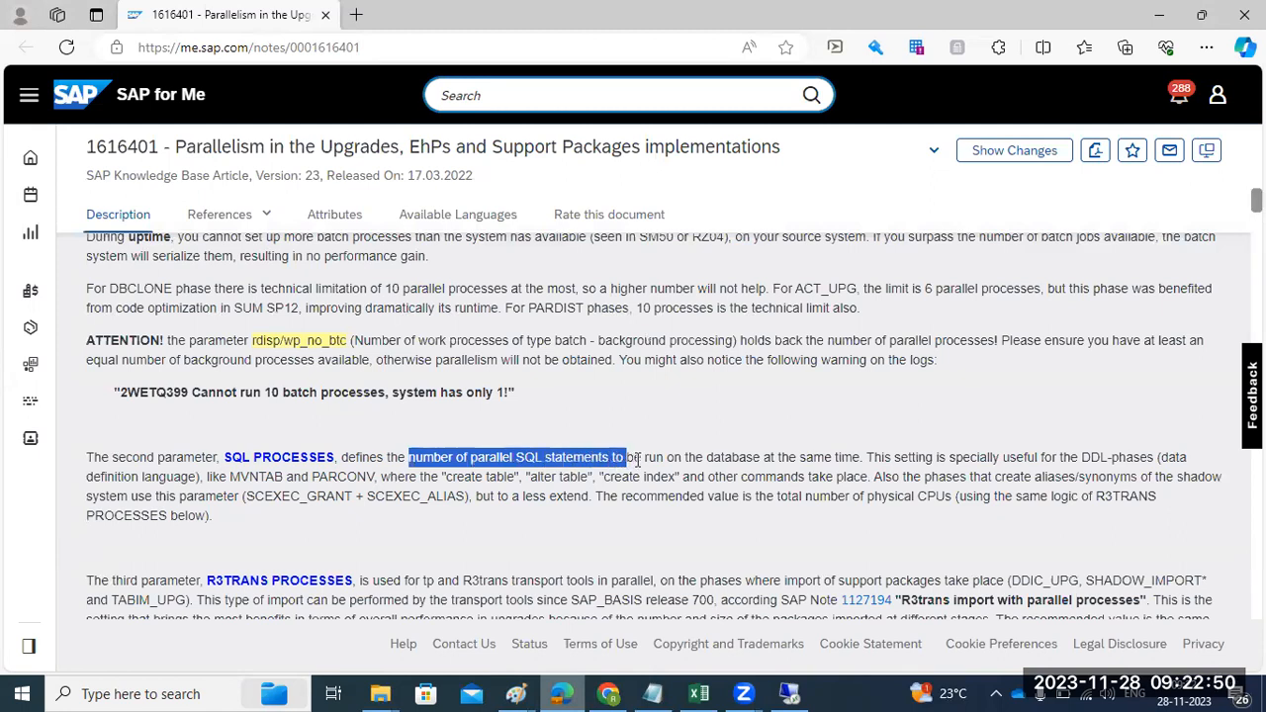
pyautogui.moveTo(623, 457); pyautogui.dragTo(841, 457)
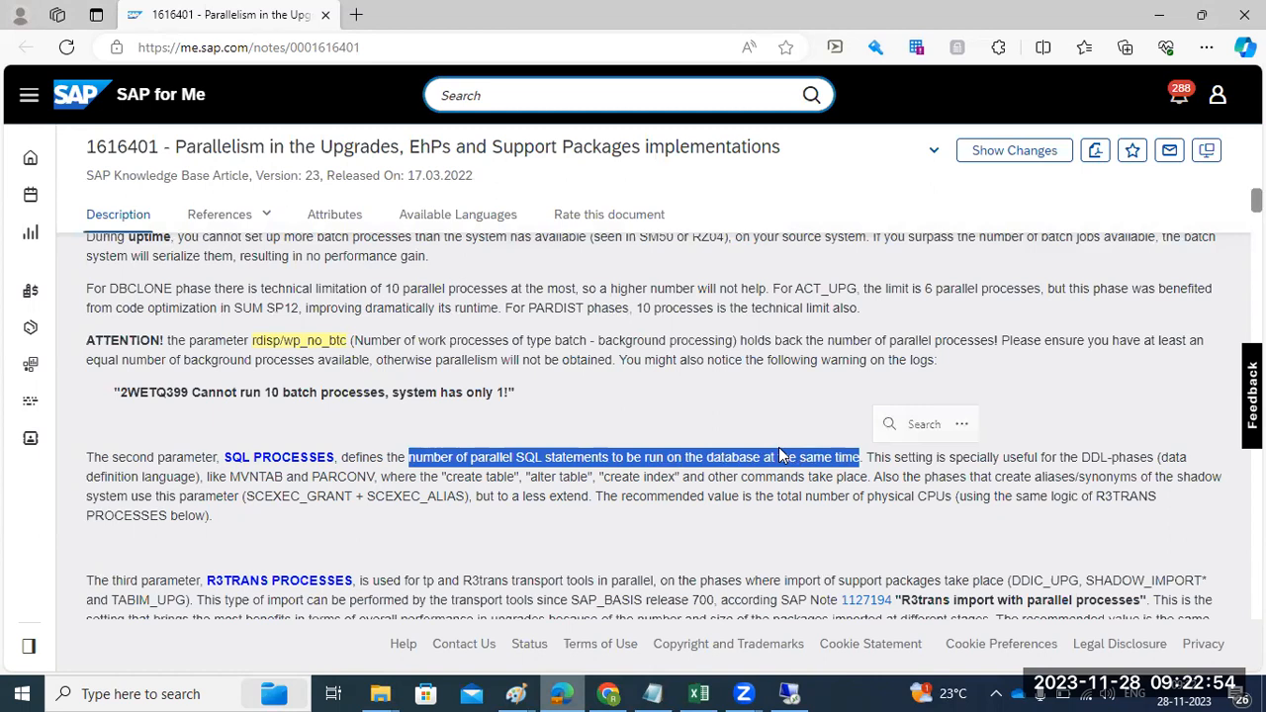
pyautogui.scroll(-3)
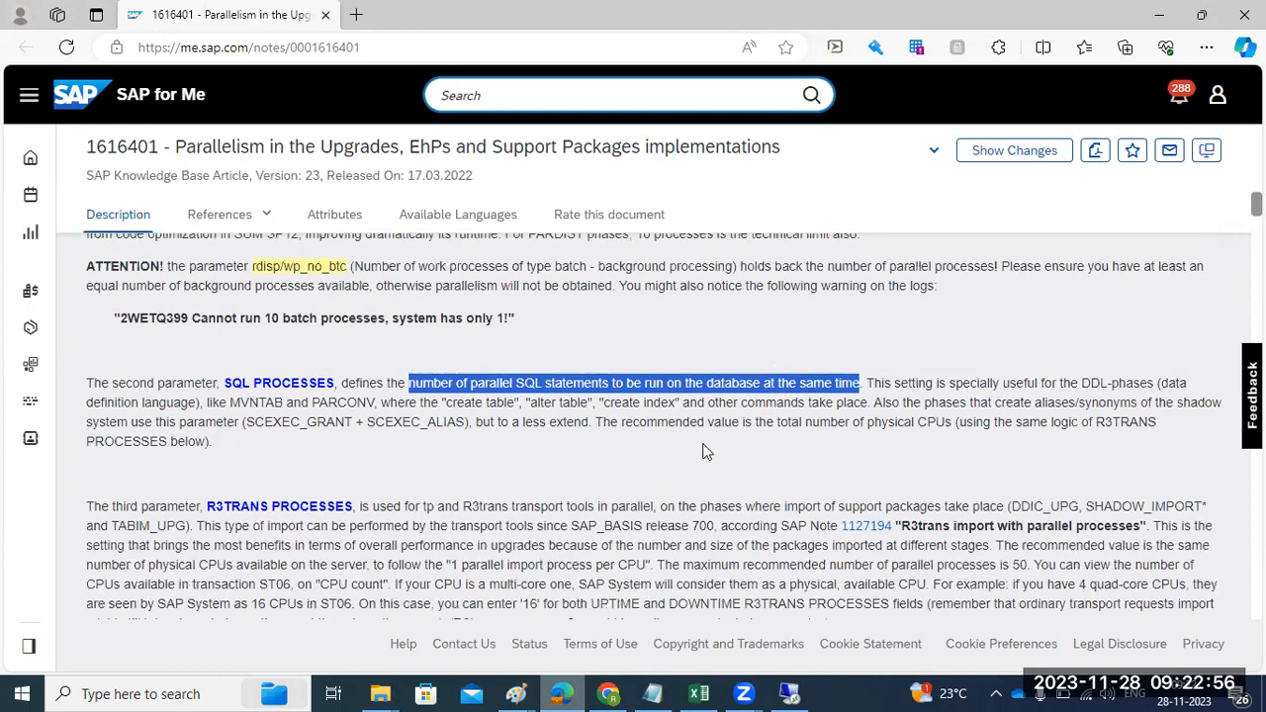
pyautogui.moveTo(515, 442)
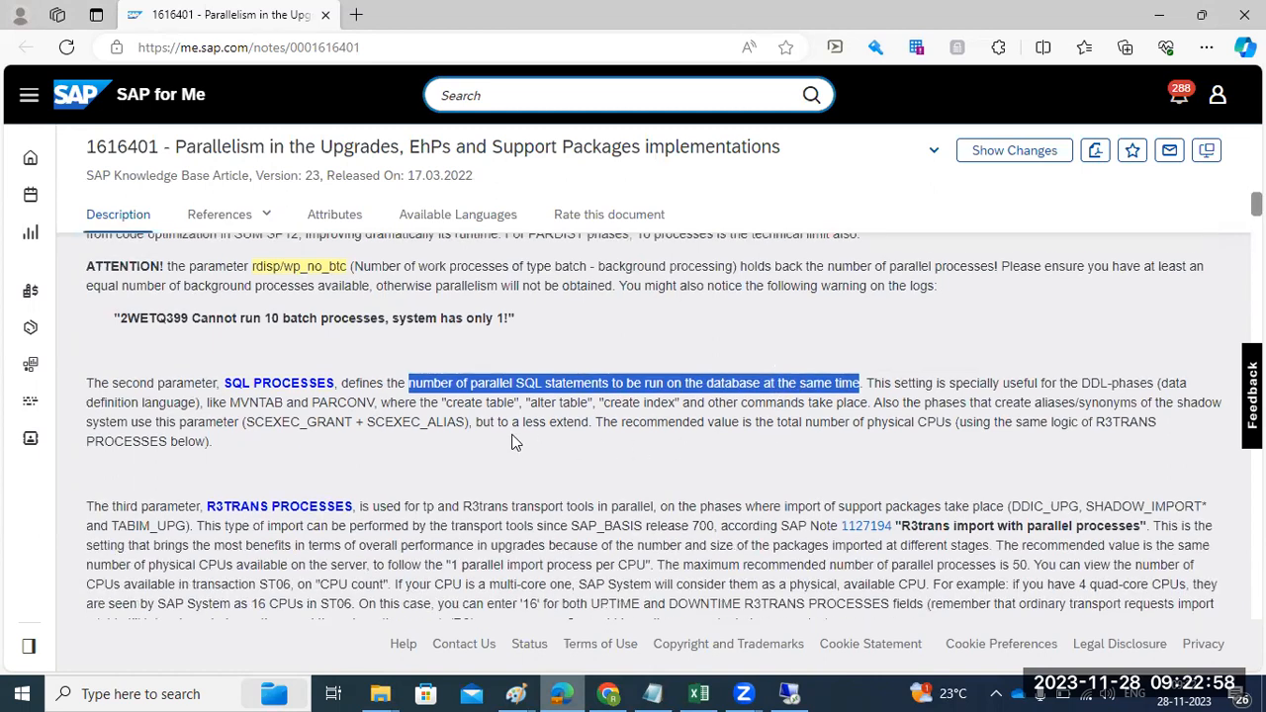
pyautogui.scroll(-3)
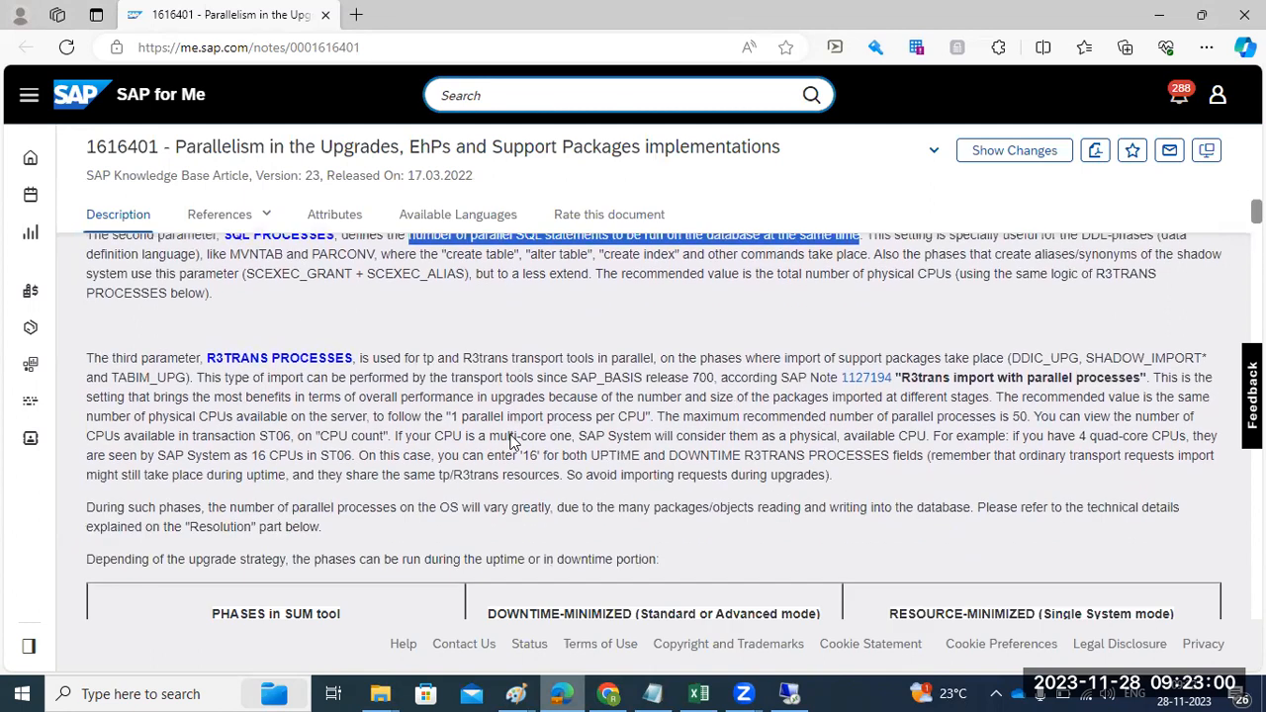
pyautogui.moveTo(552, 660)
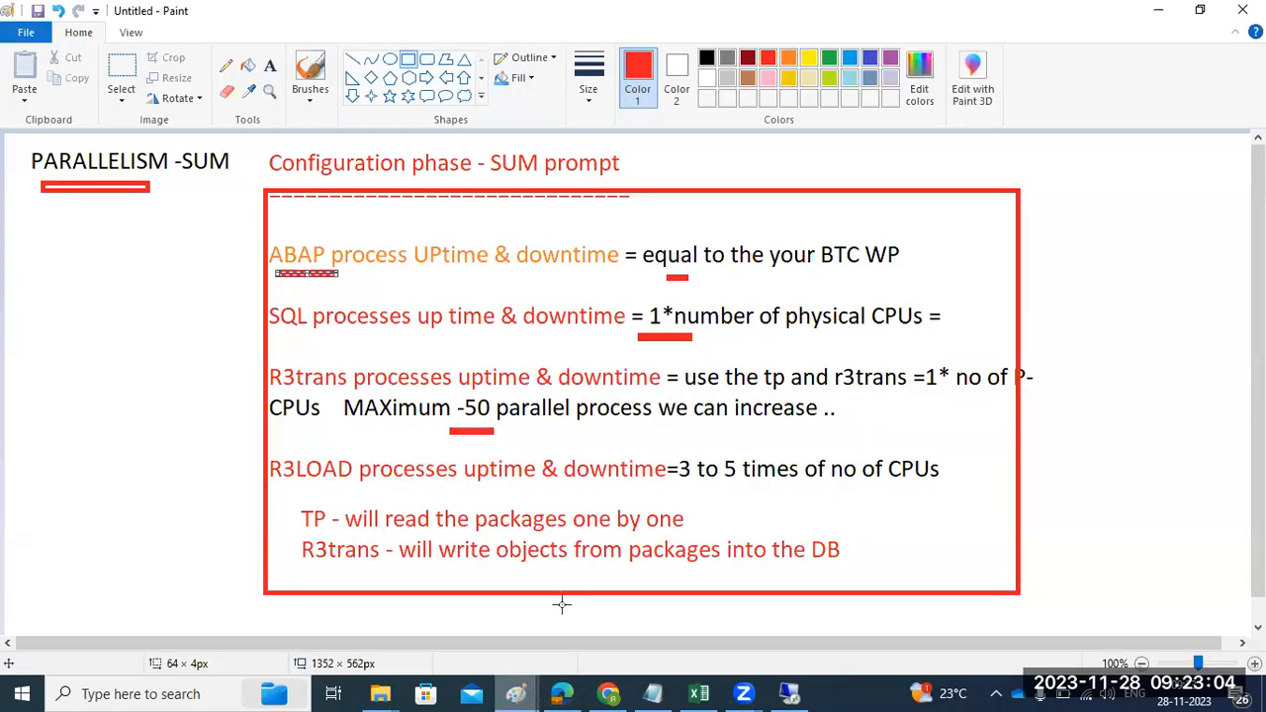
pyautogui.moveTo(433, 455)
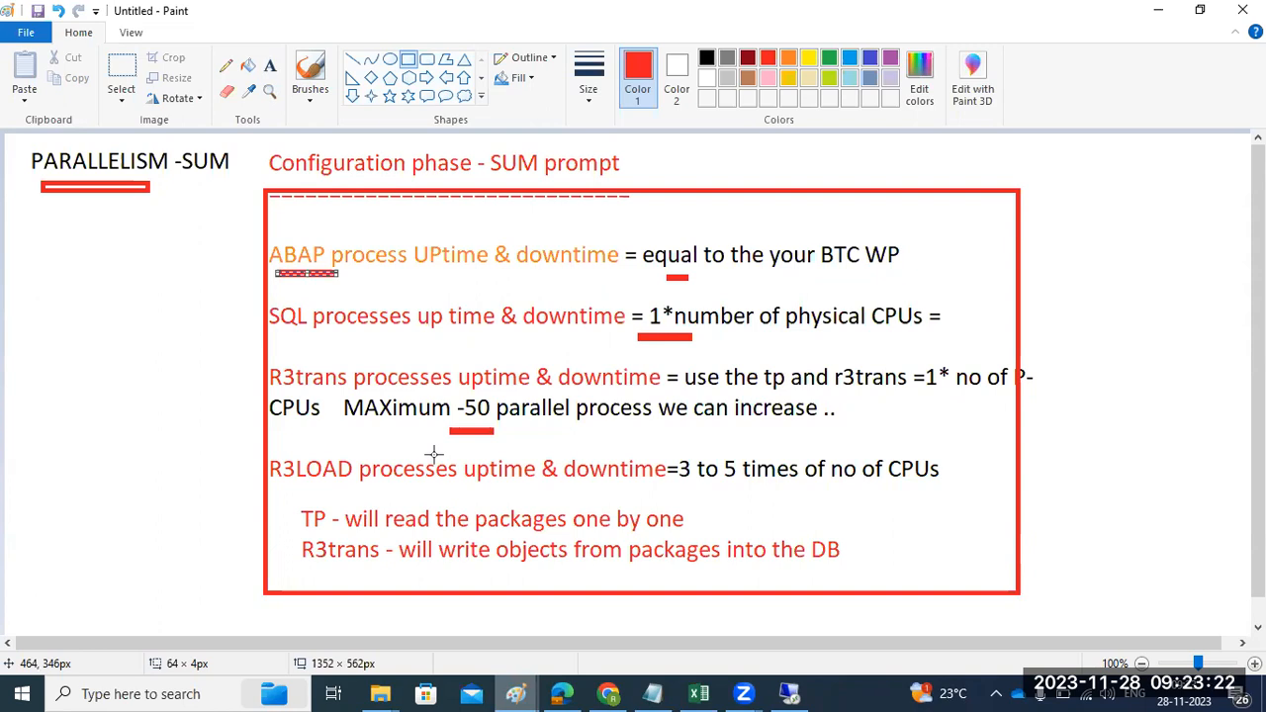
pyautogui.moveTo(392, 417)
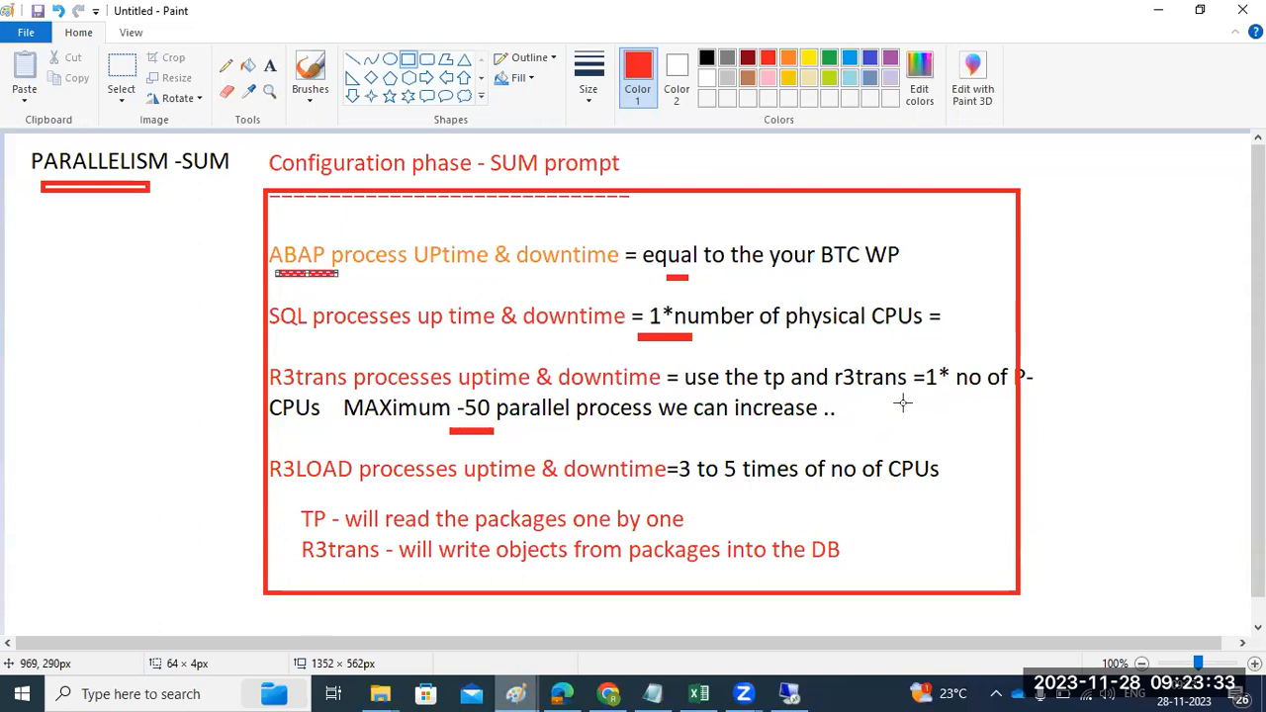
pyautogui.moveTo(307, 488)
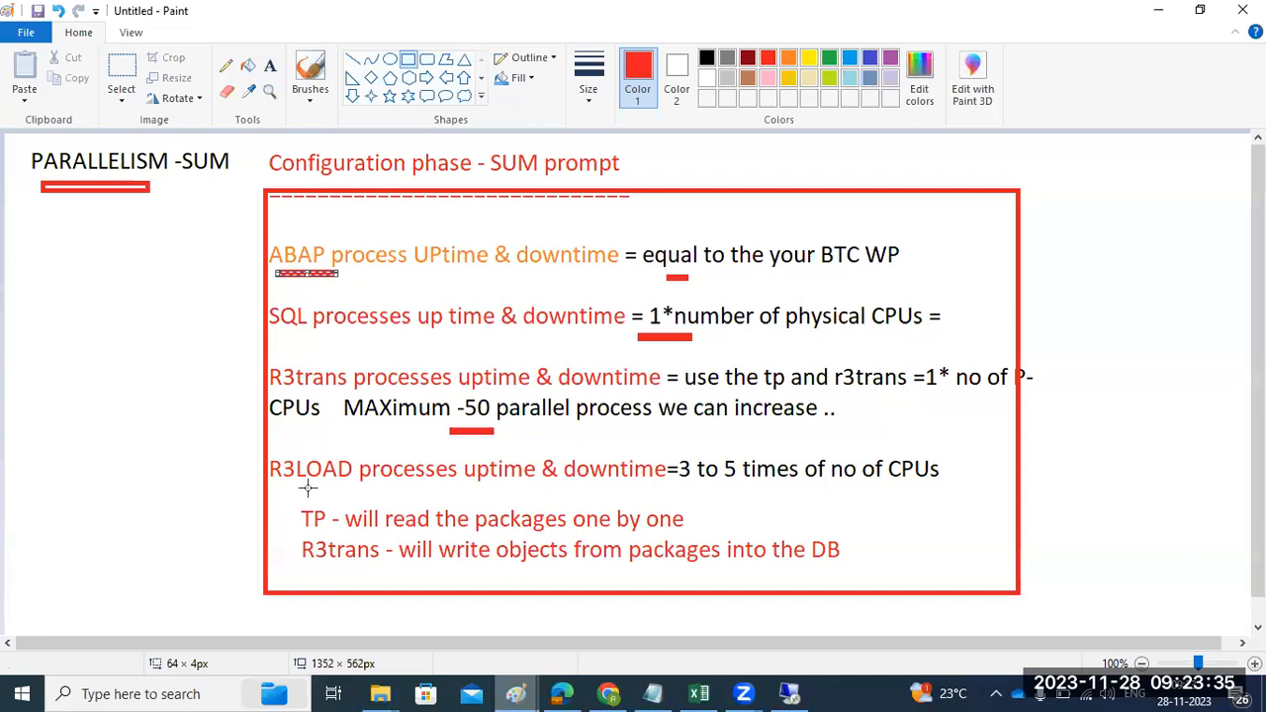
# - Draw red underlines beneath ABAP in the ABAP process UPtime & downtime line
pyautogui.moveTo(284, 488); pyautogui.dragTo(347, 488)
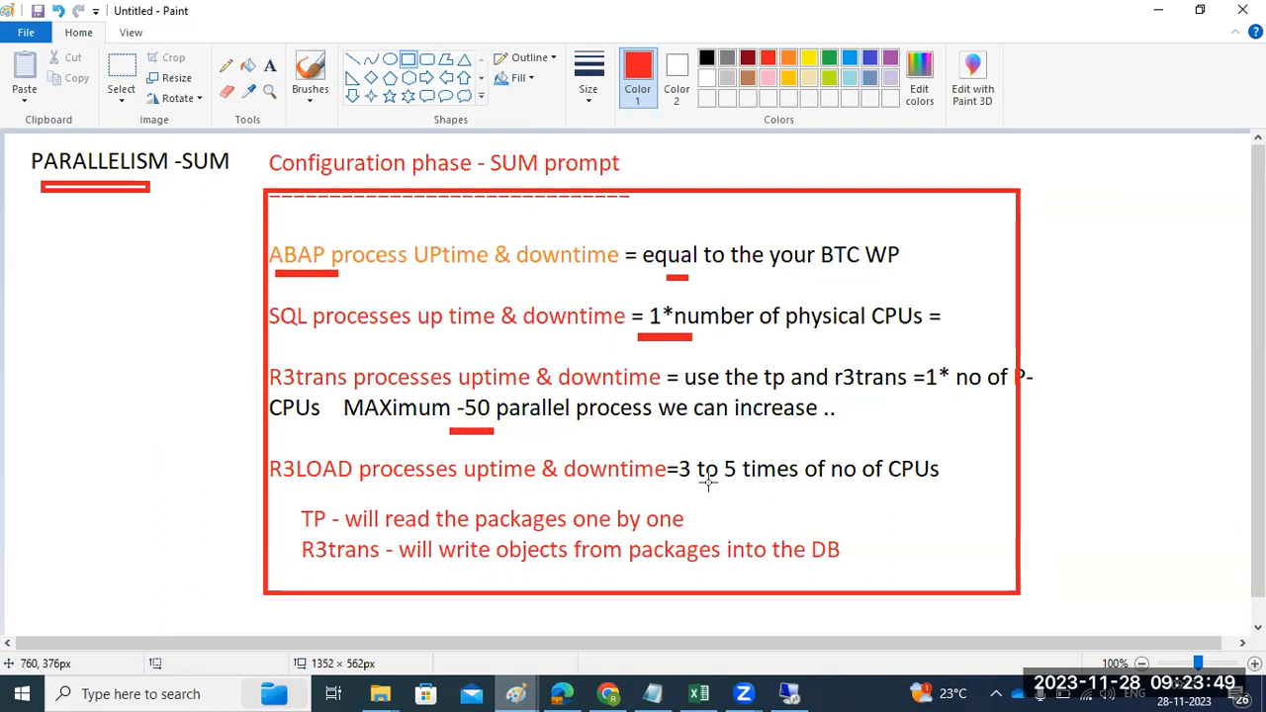
pyautogui.moveTo(683, 484)
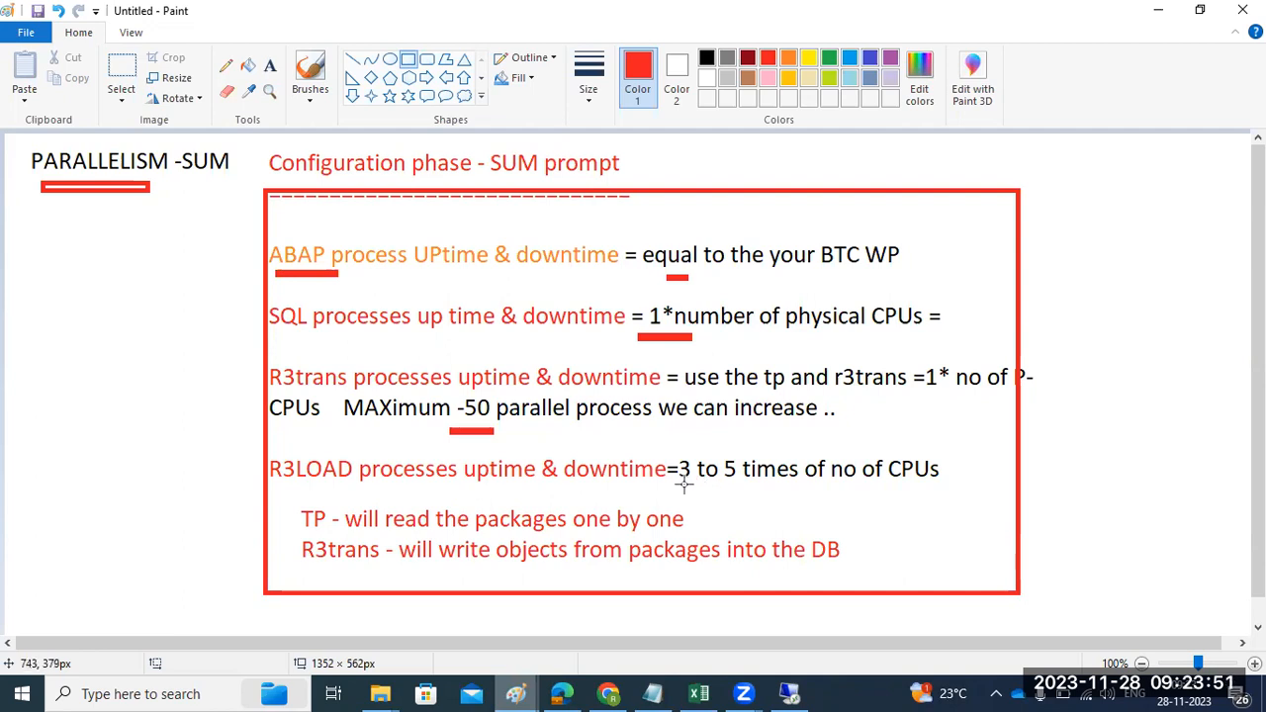
pyautogui.moveTo(681, 486); pyautogui.dragTo(740, 487)
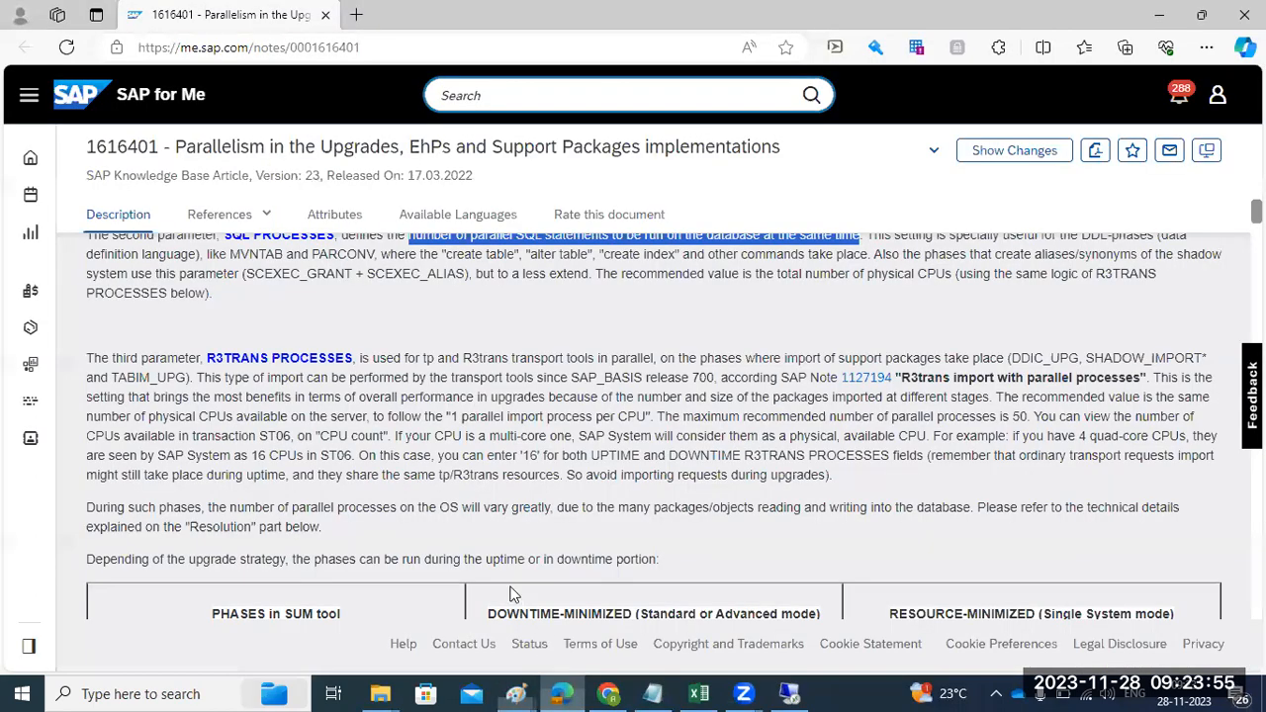
# - Scroll past the phases table to the R3LOAD recommendation of 3 to 5 times the CPUs
pyautogui.scroll(-3)
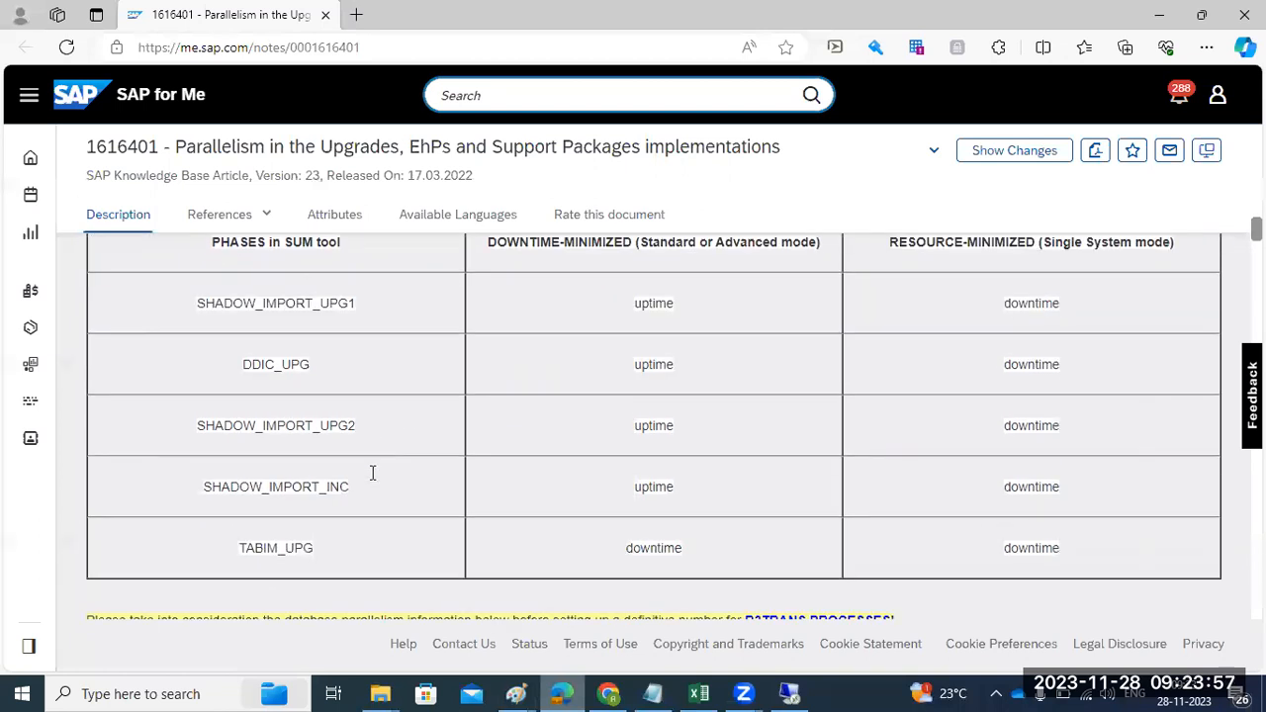
pyautogui.scroll(-3)
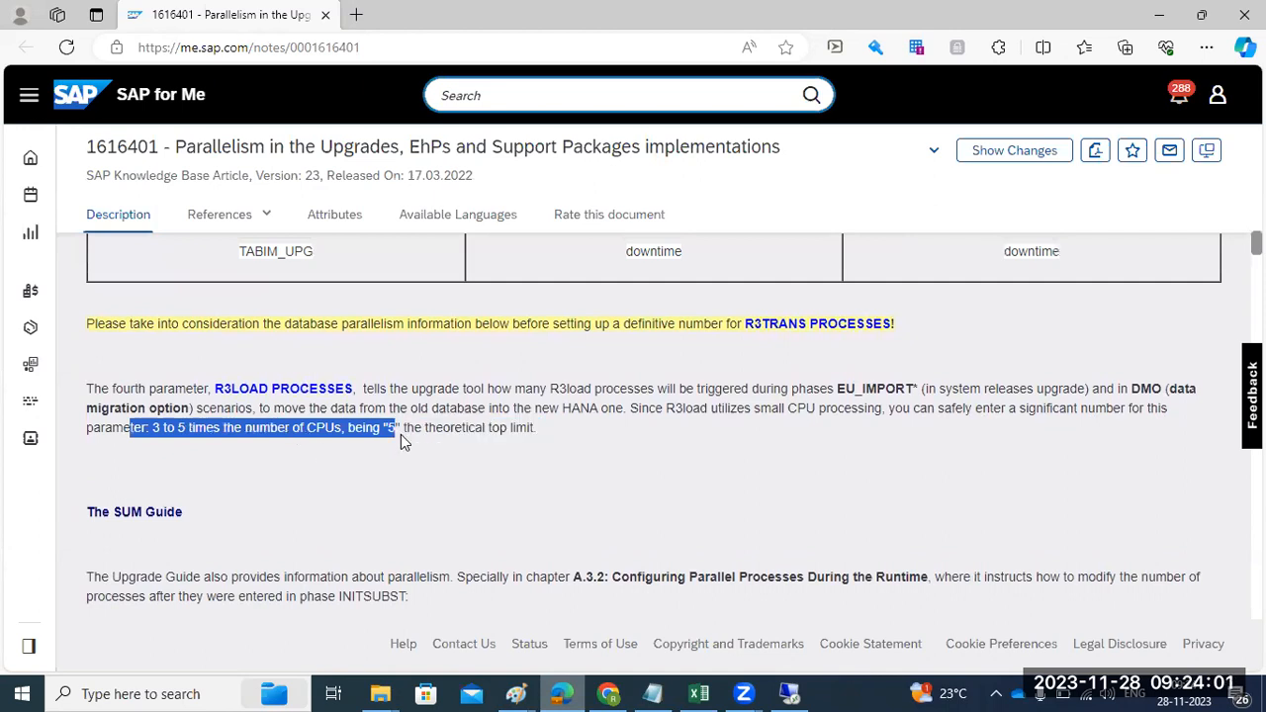
pyautogui.scroll(-3)
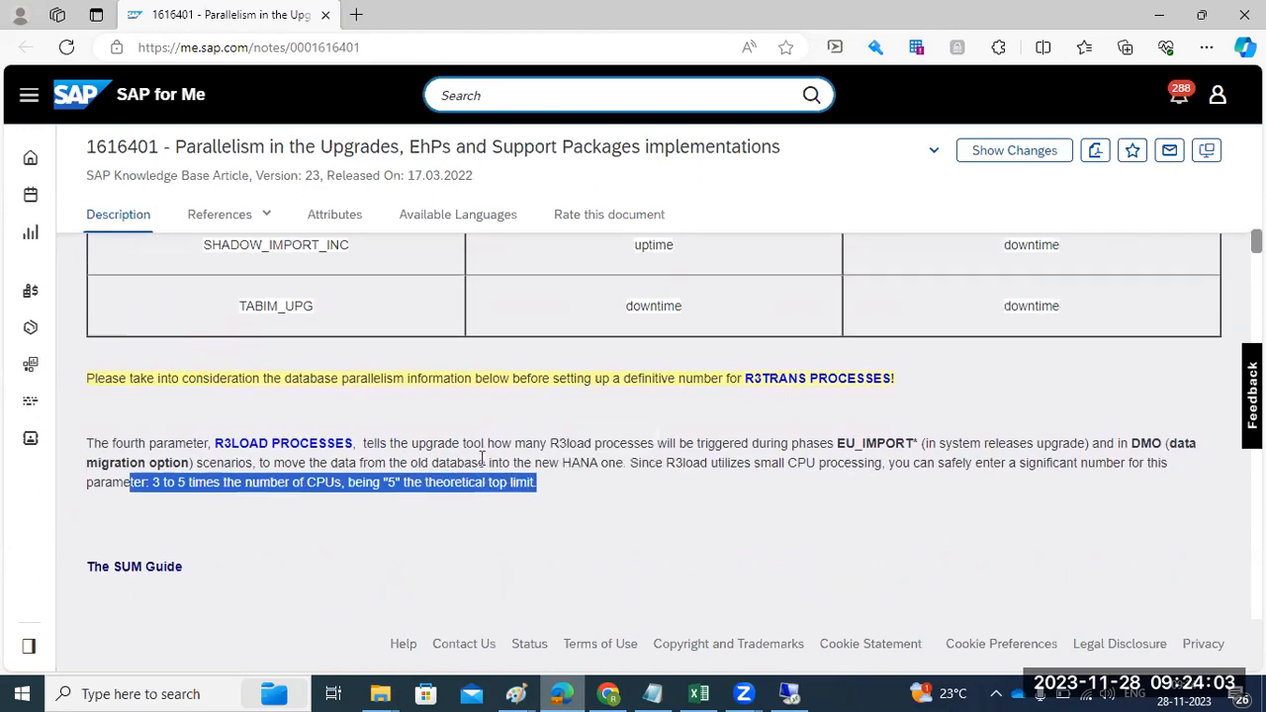
pyautogui.scroll(-3)
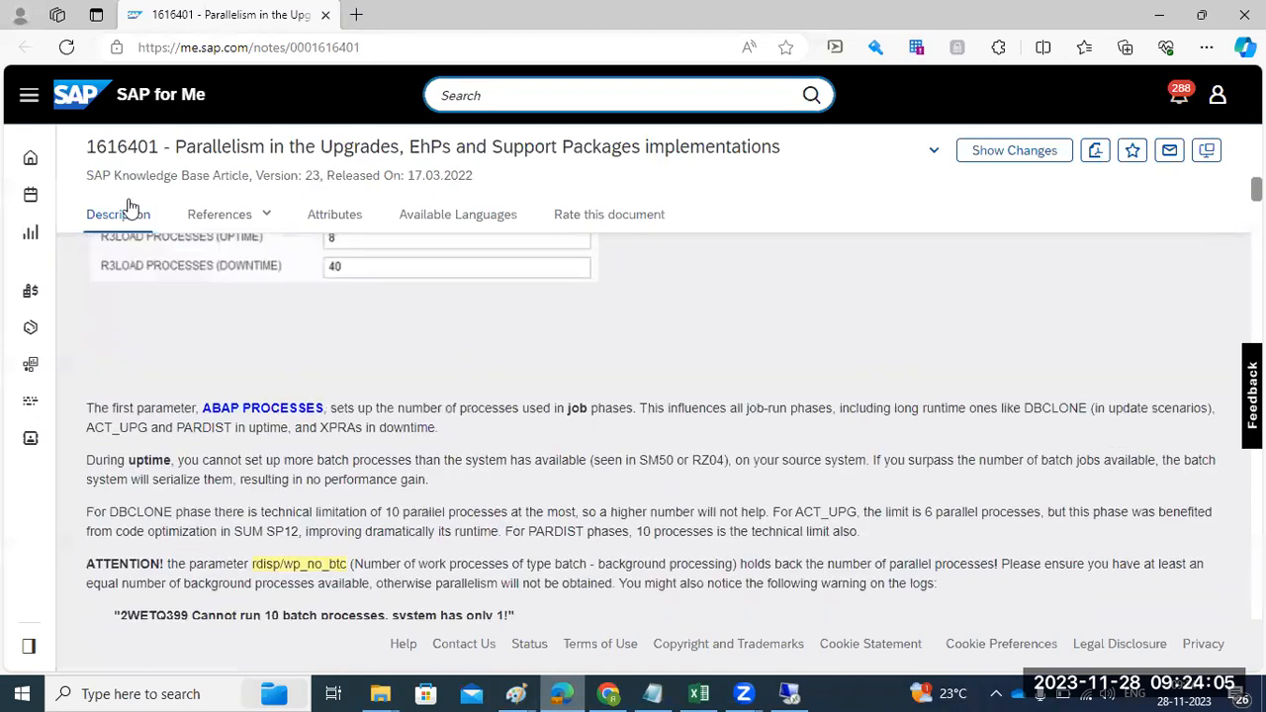